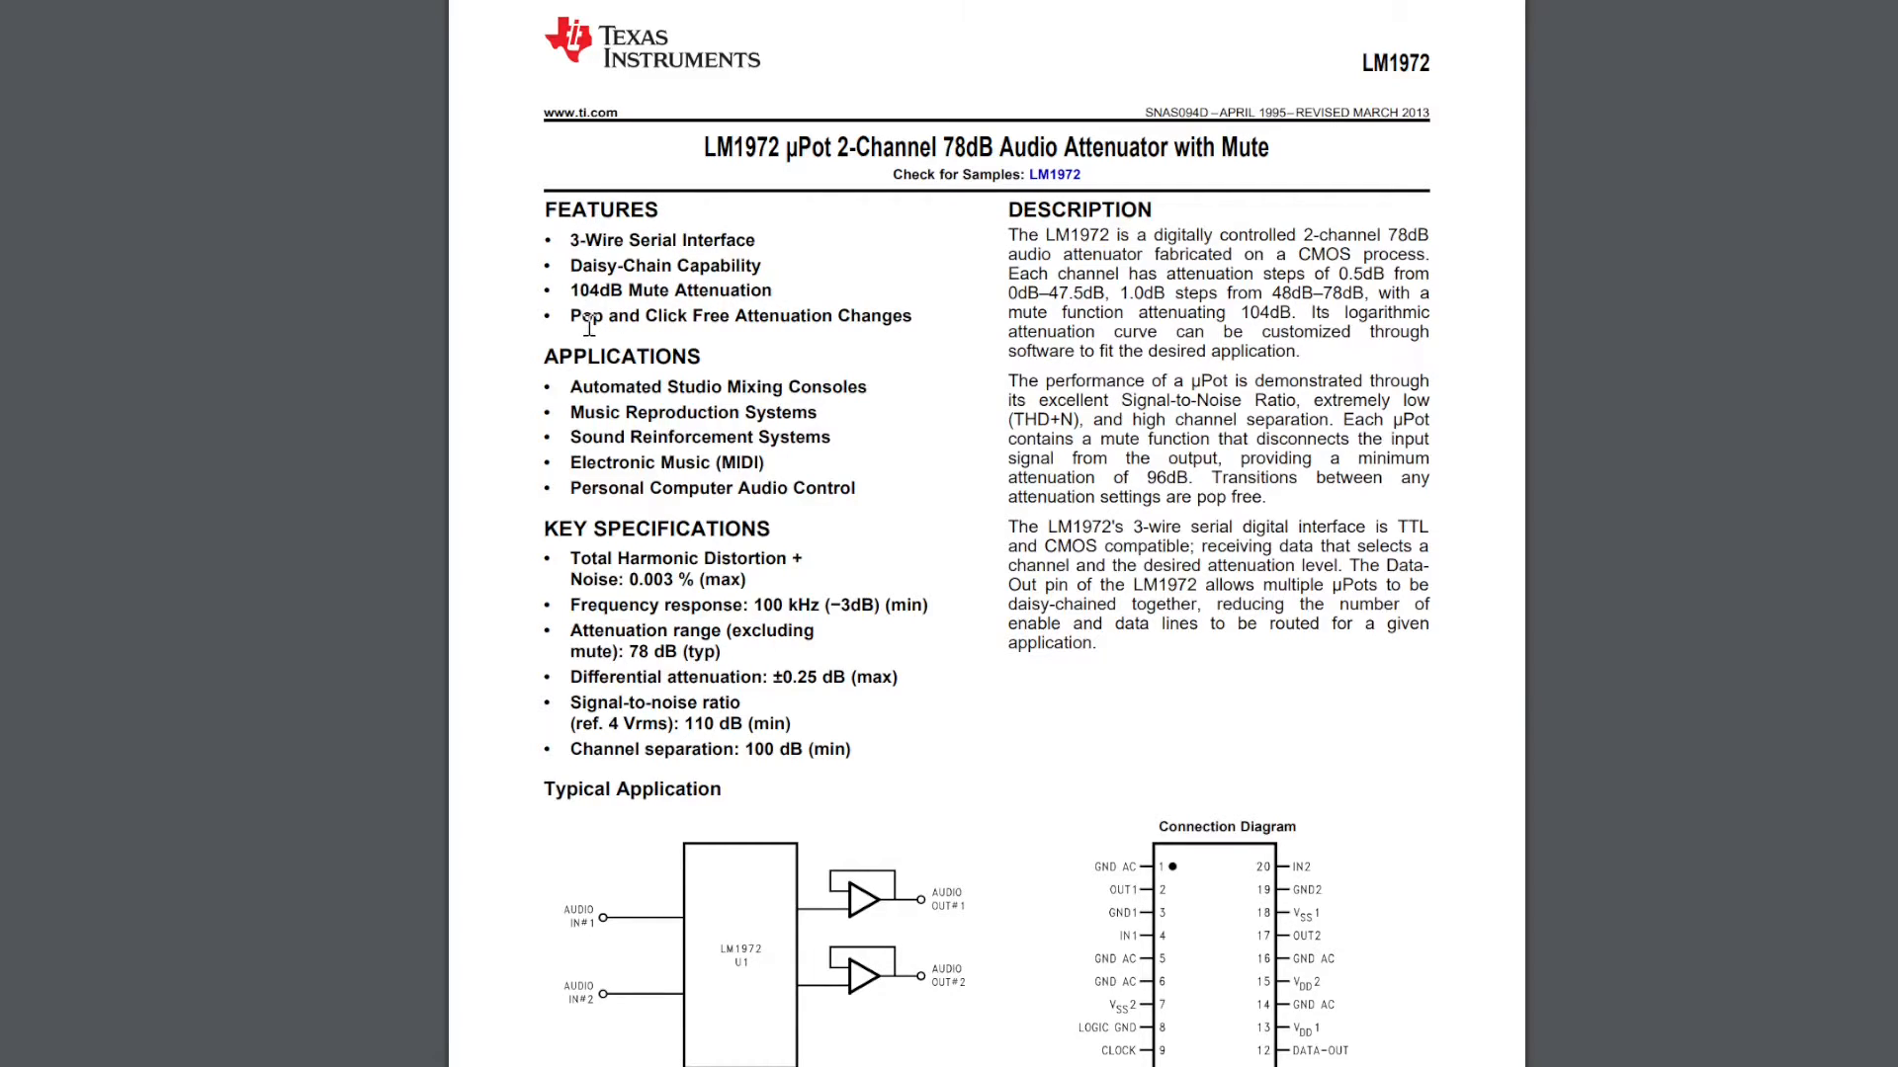
drag(569, 316, 684, 316)
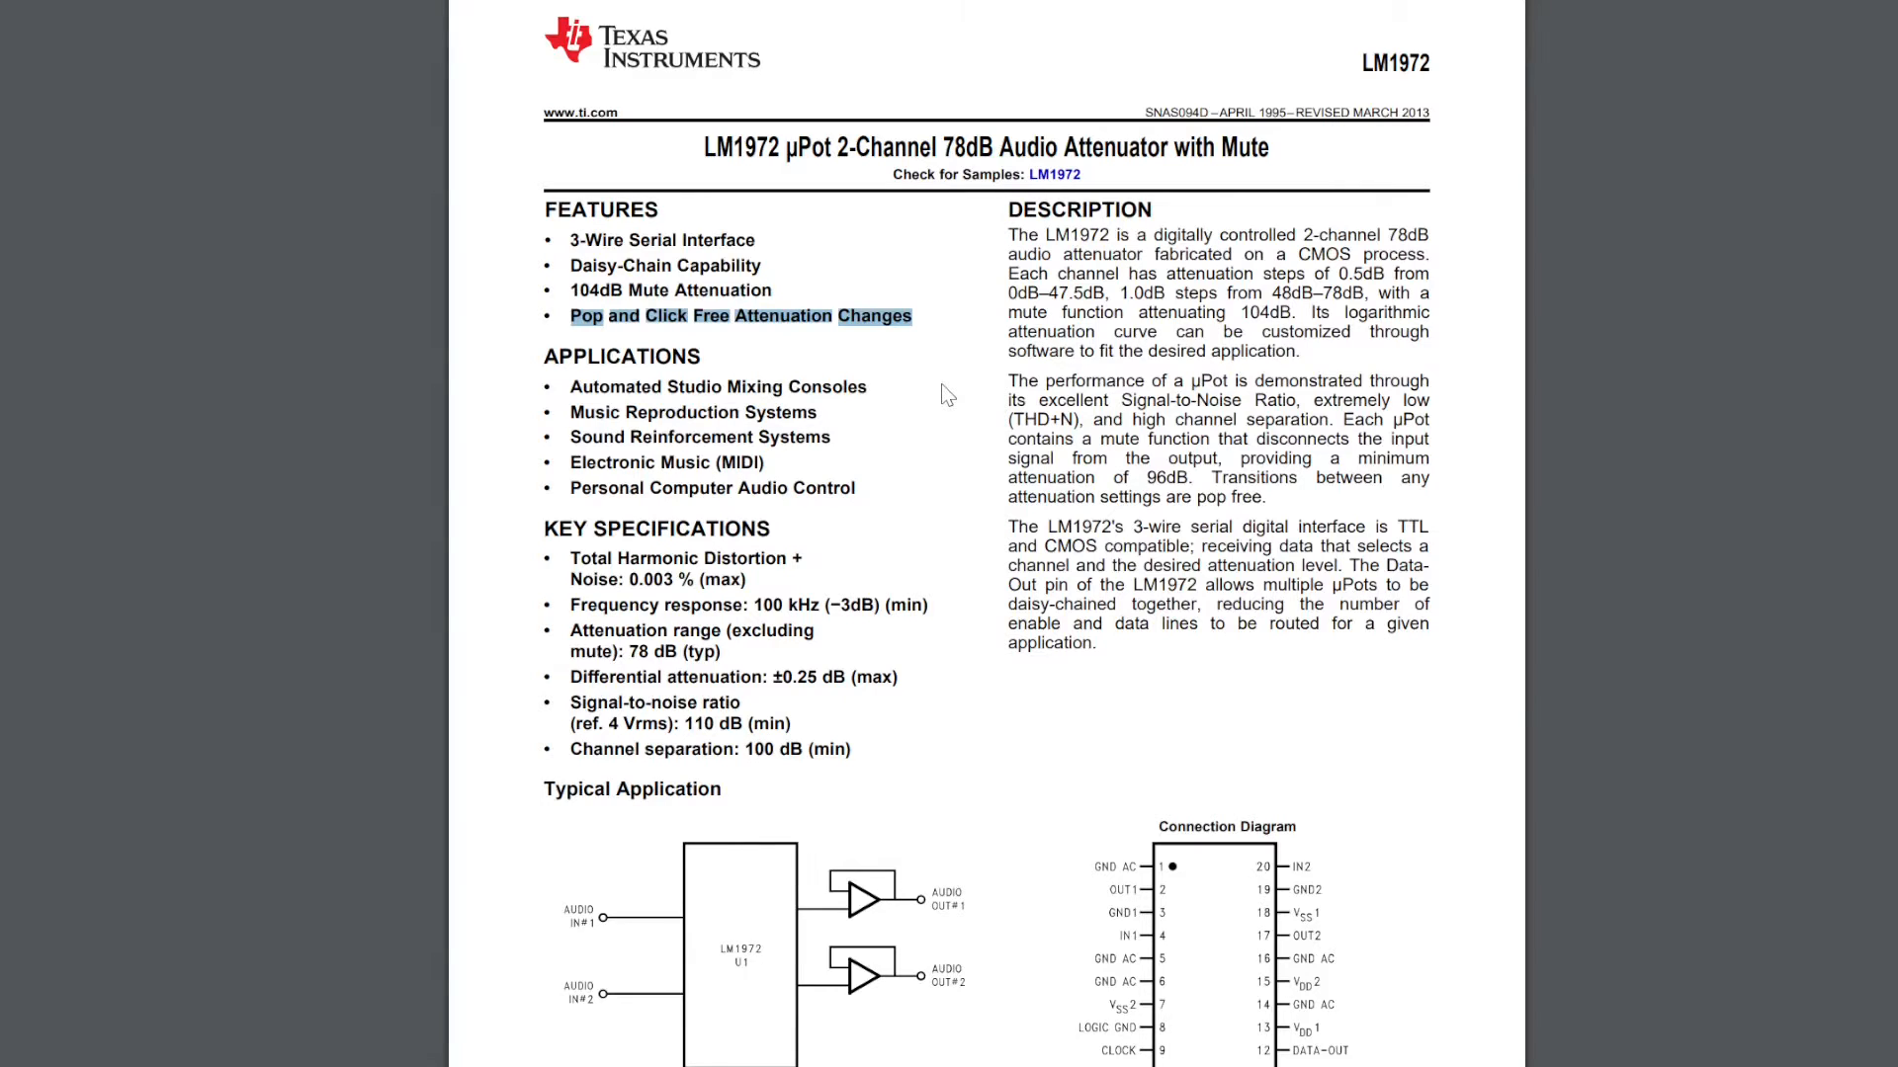
click(896, 385)
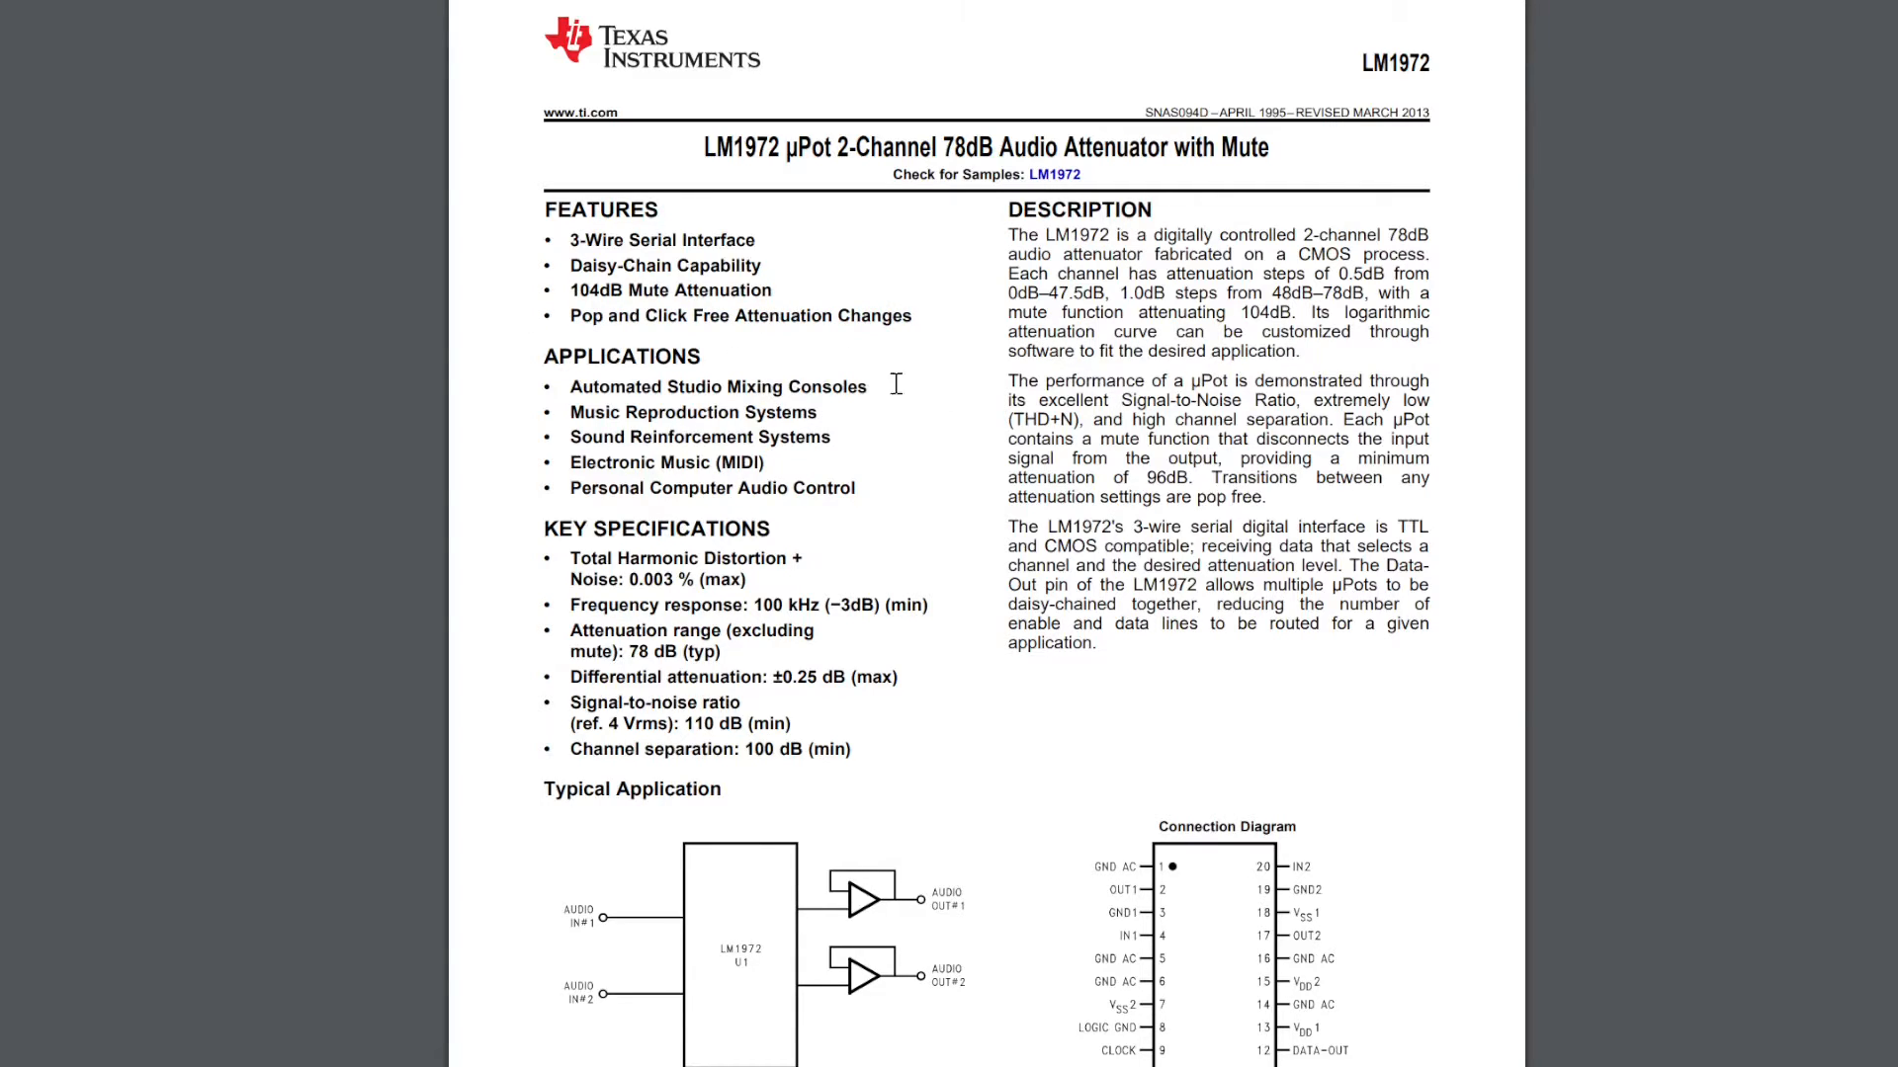